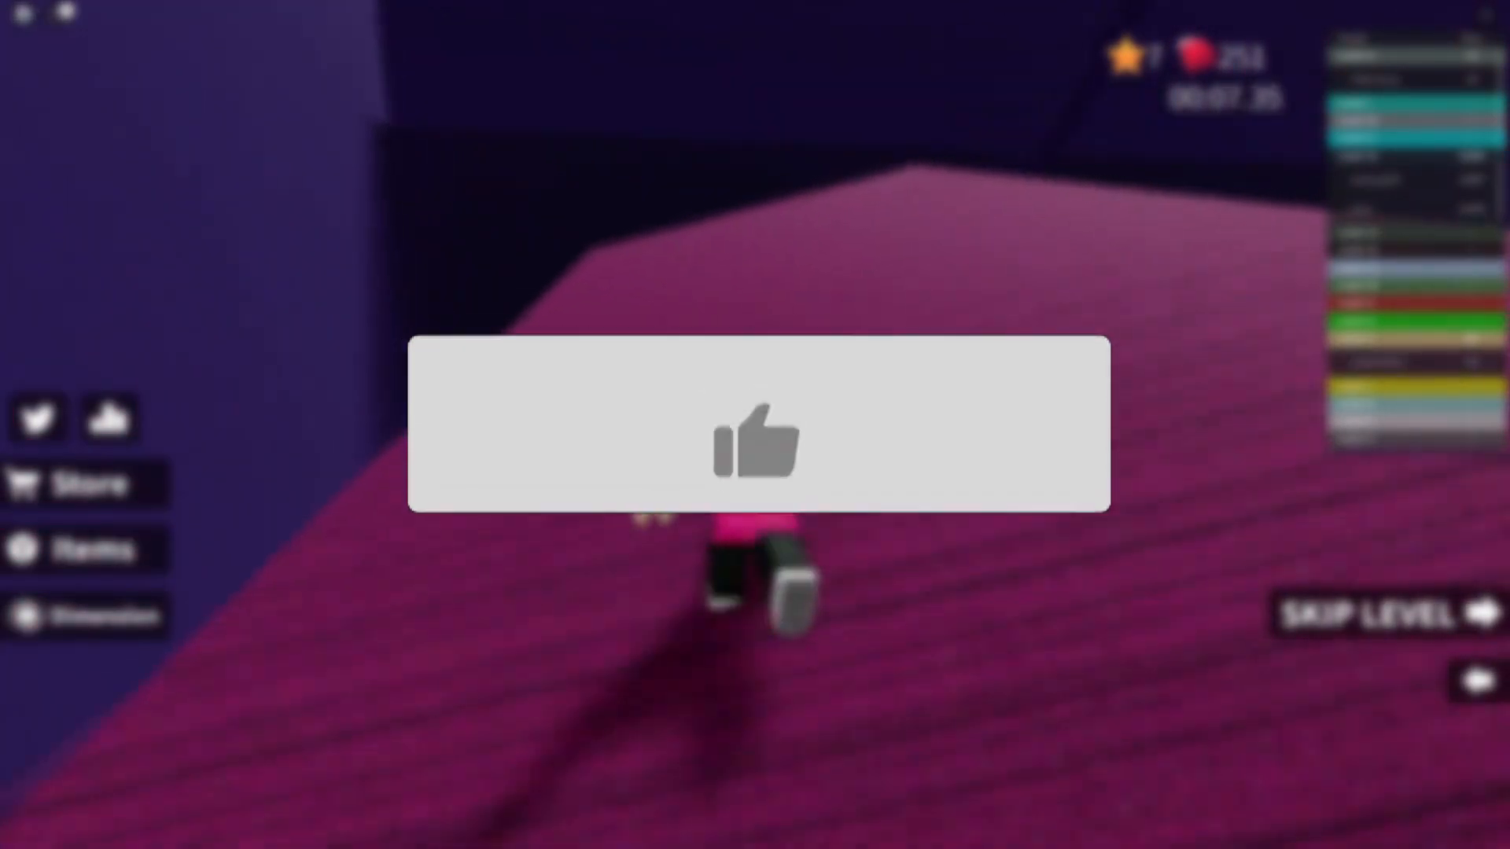
# - Leave the Roblox game and return to the roblox.com home page in Chrome
pyautogui.click(760, 438)
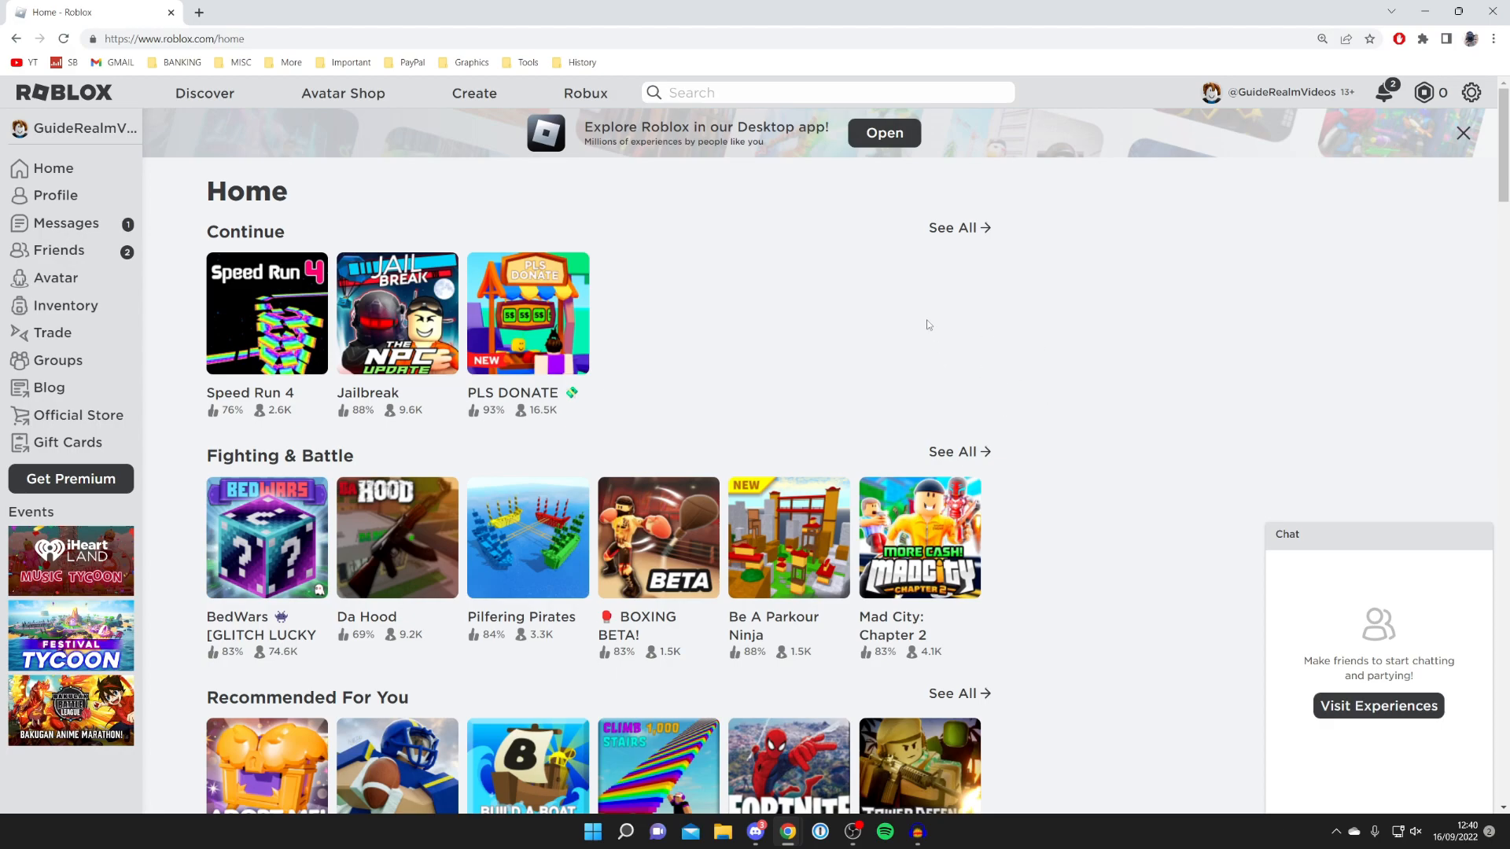
pyautogui.moveTo(839, 257)
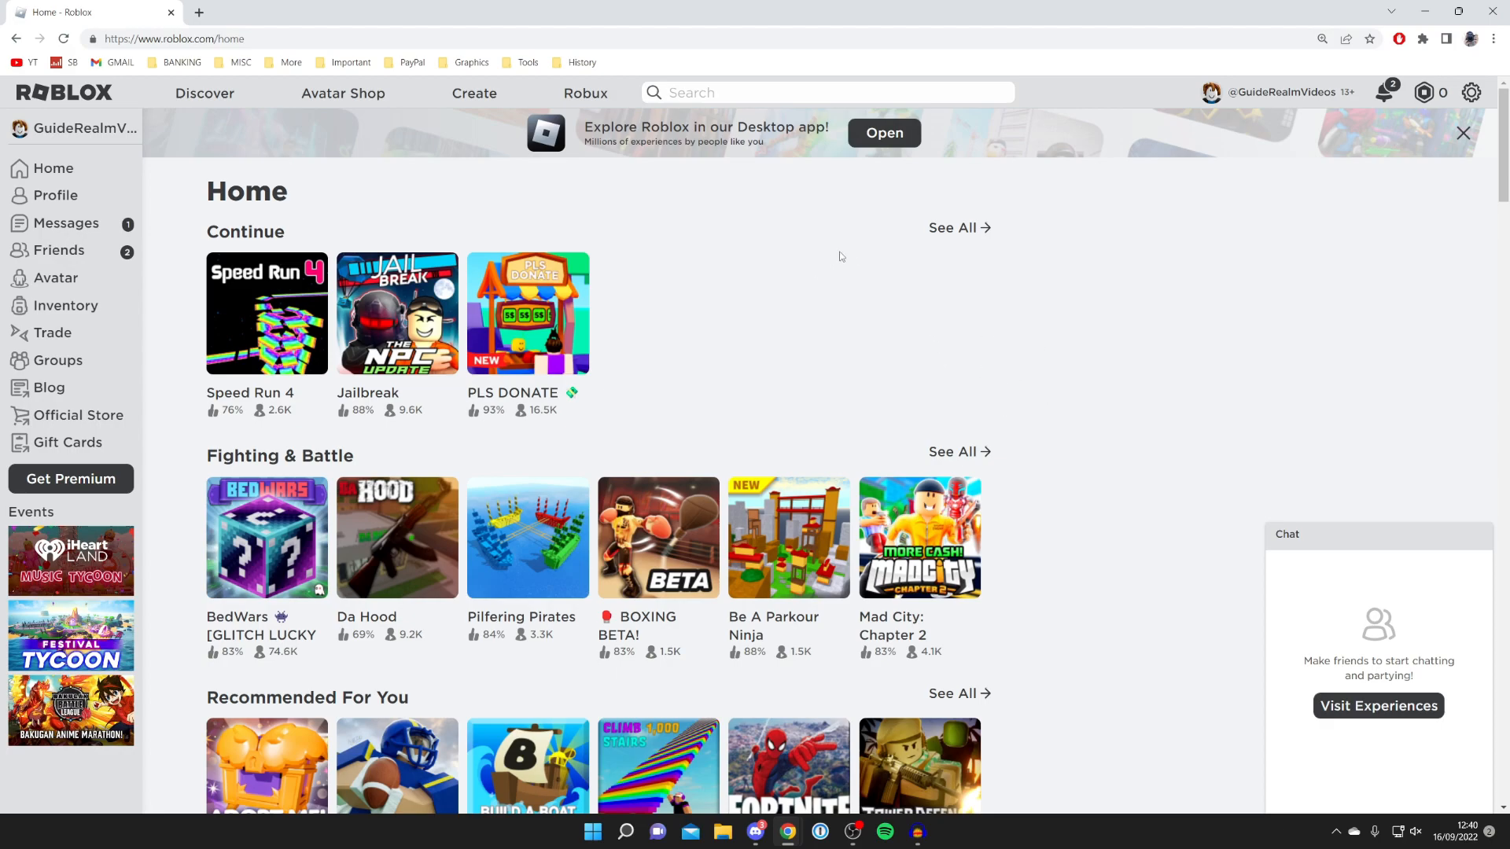
pyautogui.click(882, 133)
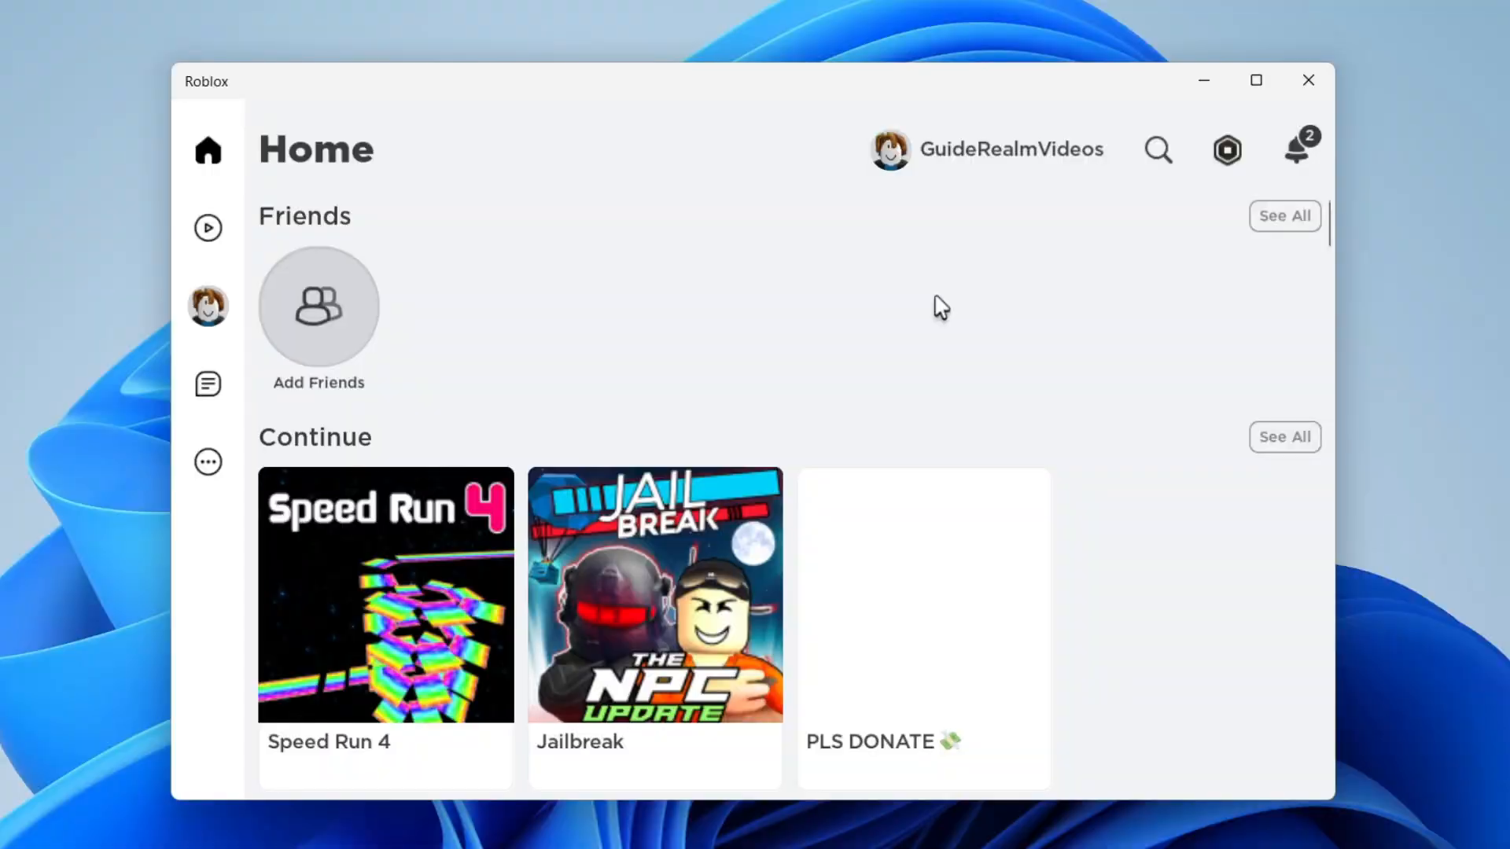
pyautogui.scroll(-3)
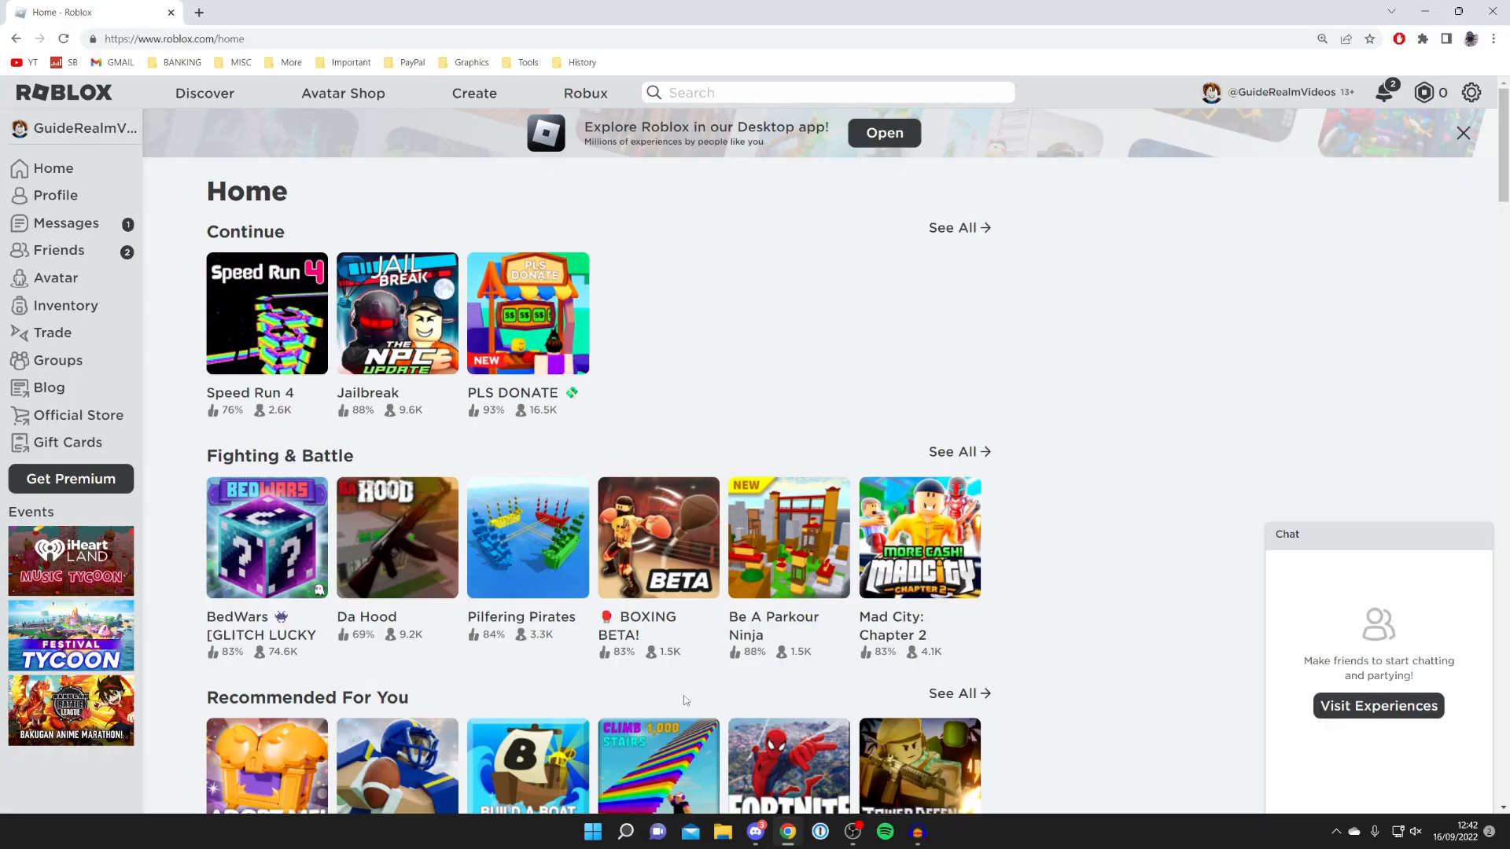
# - Bring Discord forward and open User Settings, scrolled down to Activity Settings
pyautogui.click(755, 831)
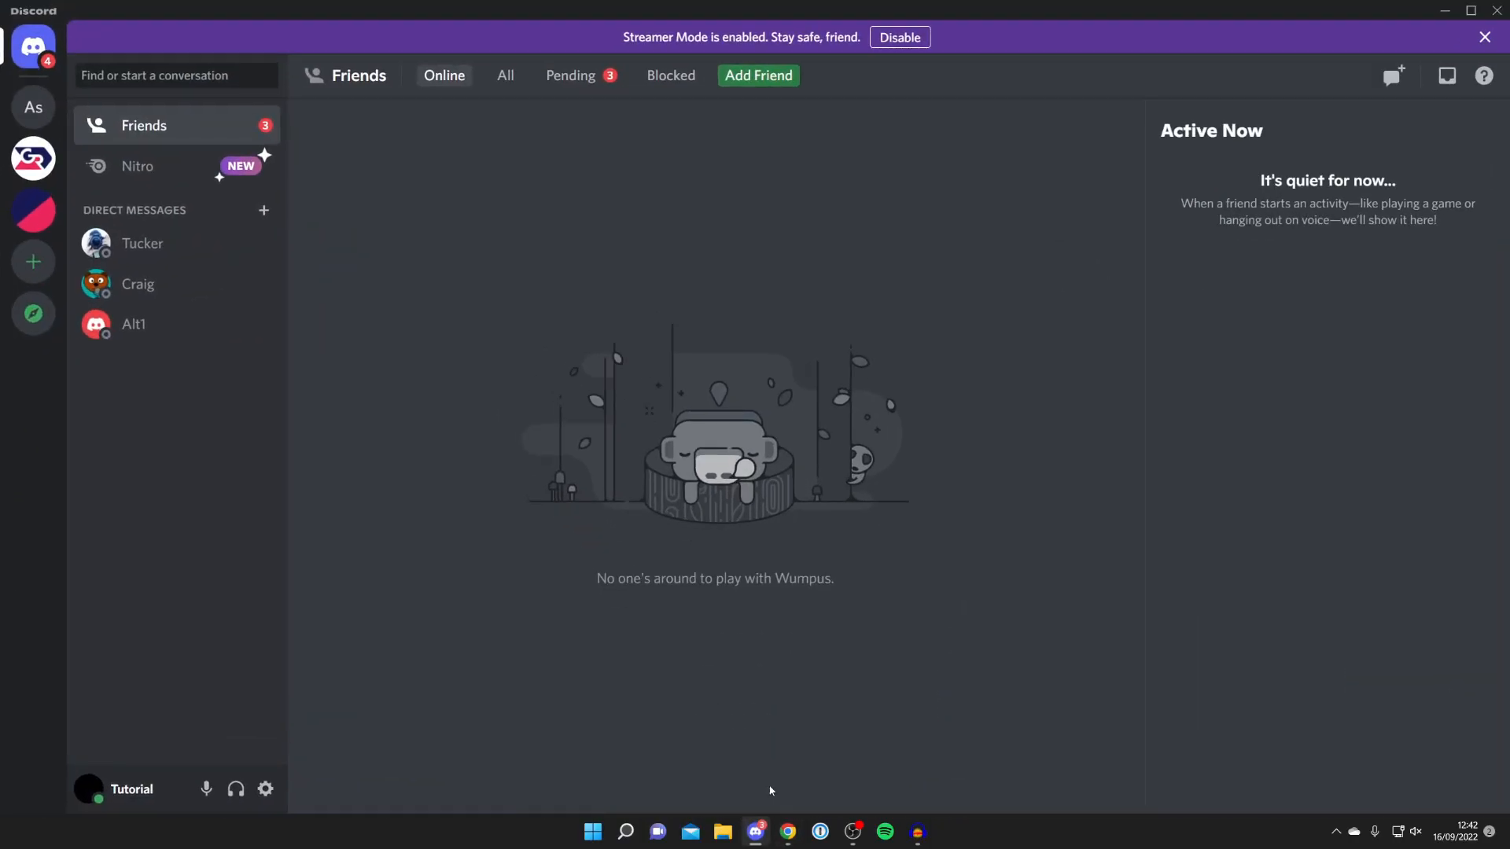
pyautogui.moveTo(520, 537)
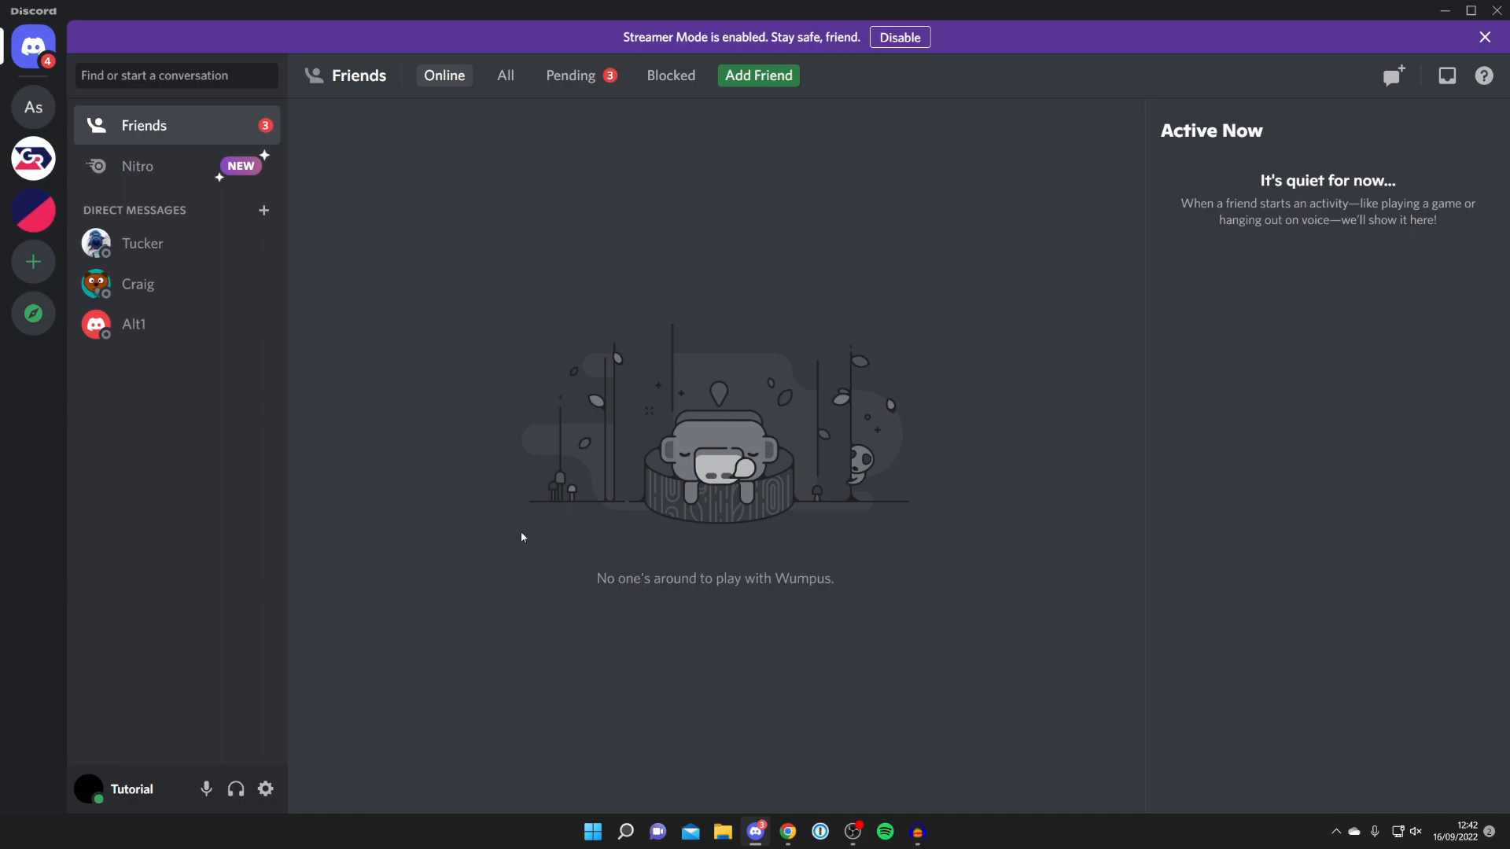
pyautogui.moveTo(265, 789)
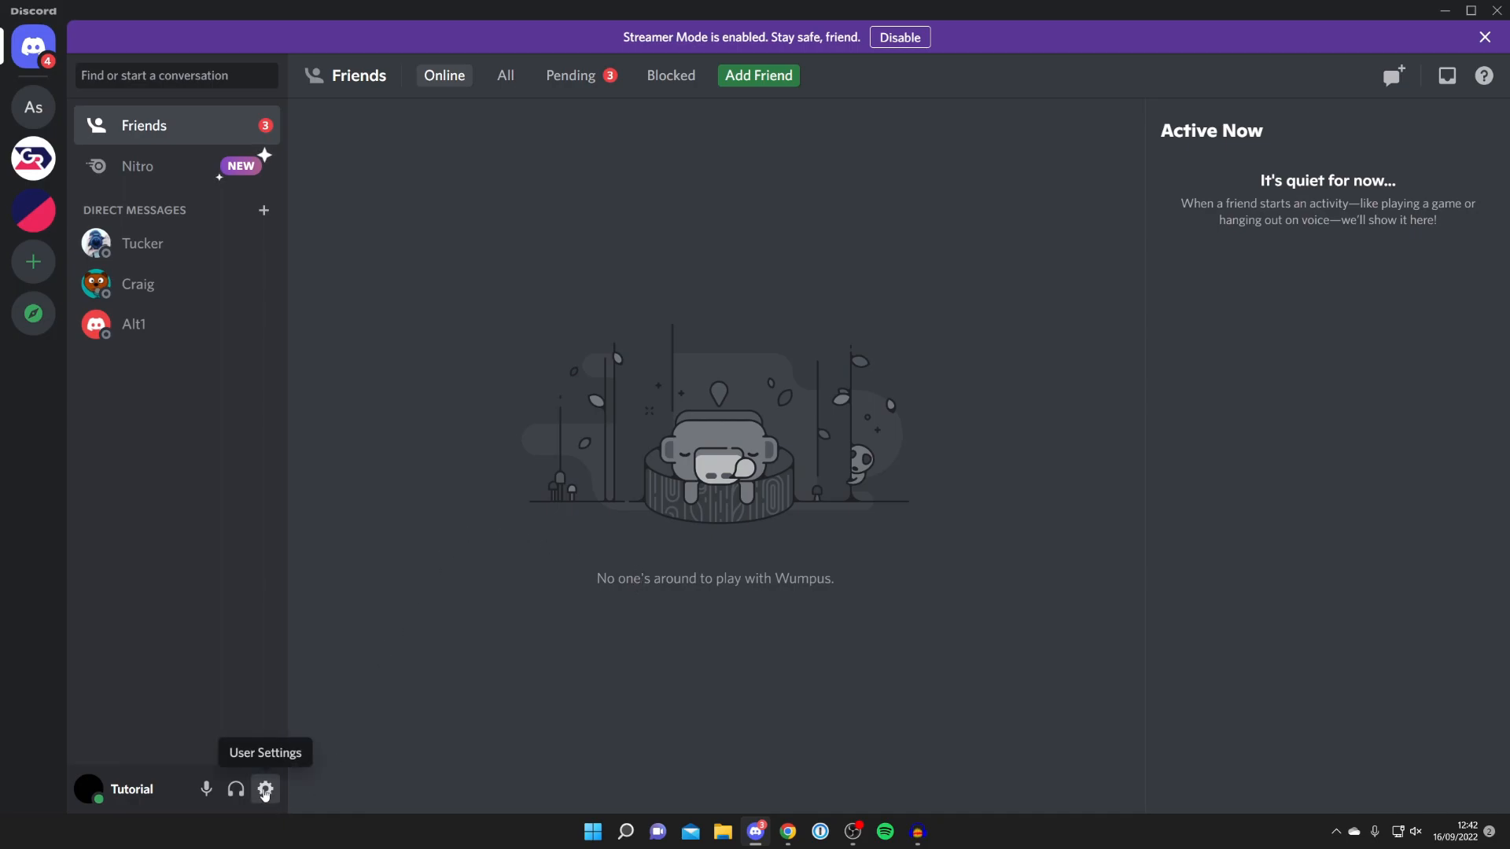
pyautogui.click(265, 790)
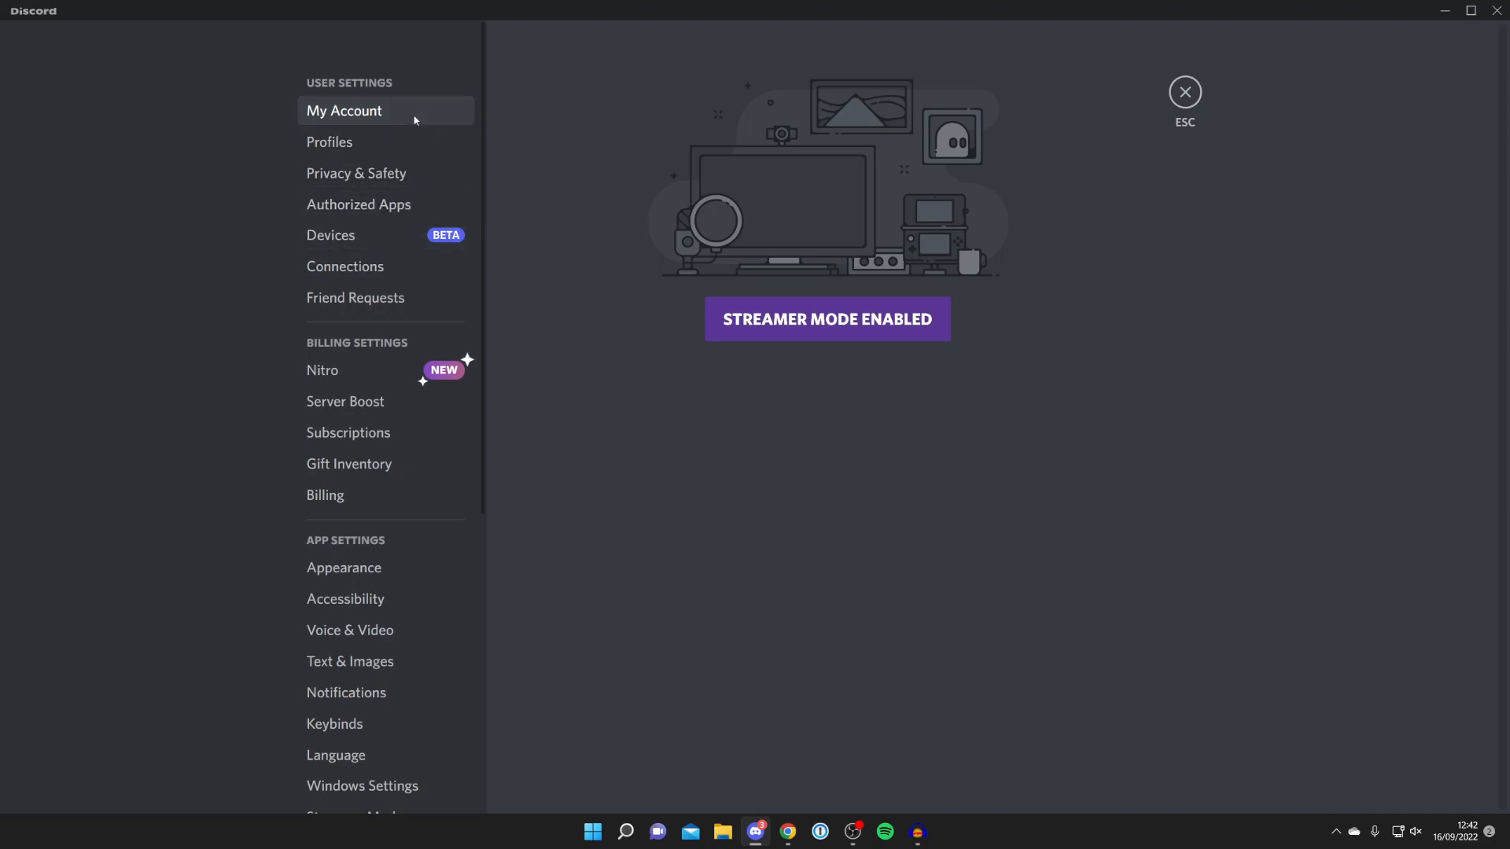
pyautogui.scroll(-3)
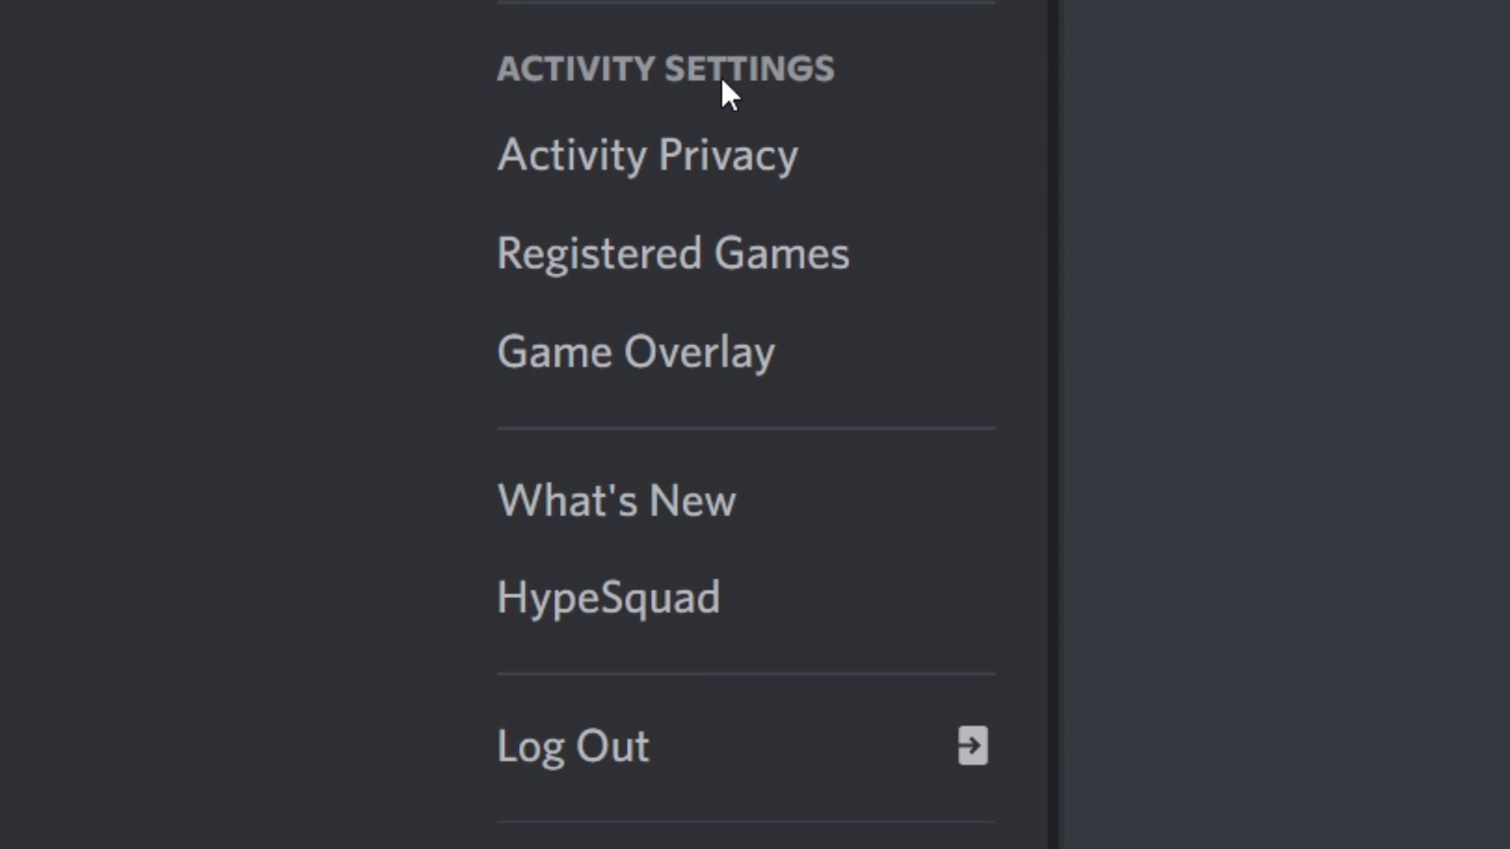
# - Turn on 'Display current activity as a status message' in Activity Privacy
pyautogui.click(647, 155)
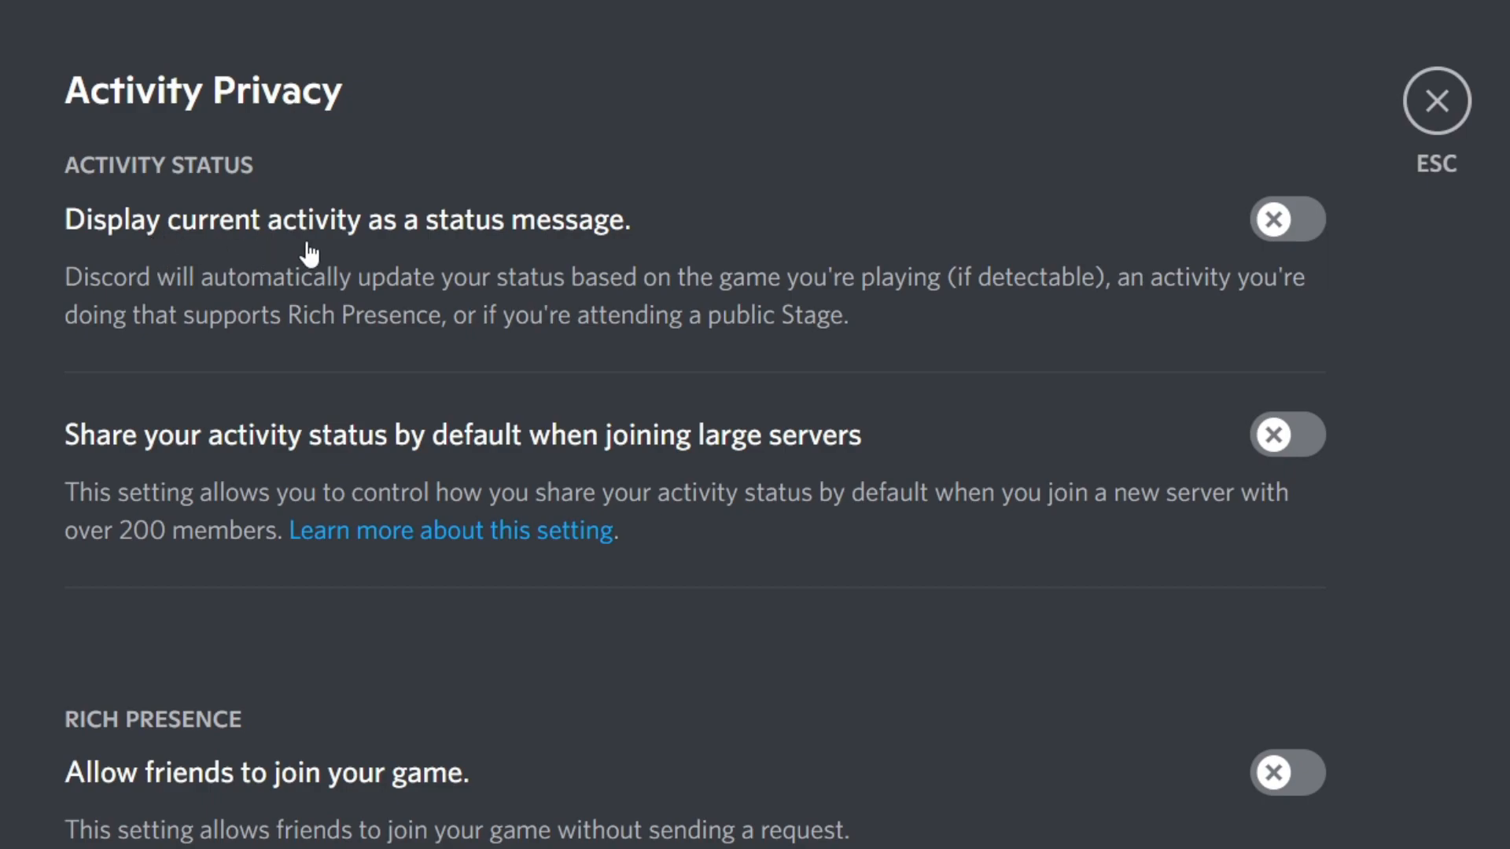
pyautogui.moveTo(1288, 233)
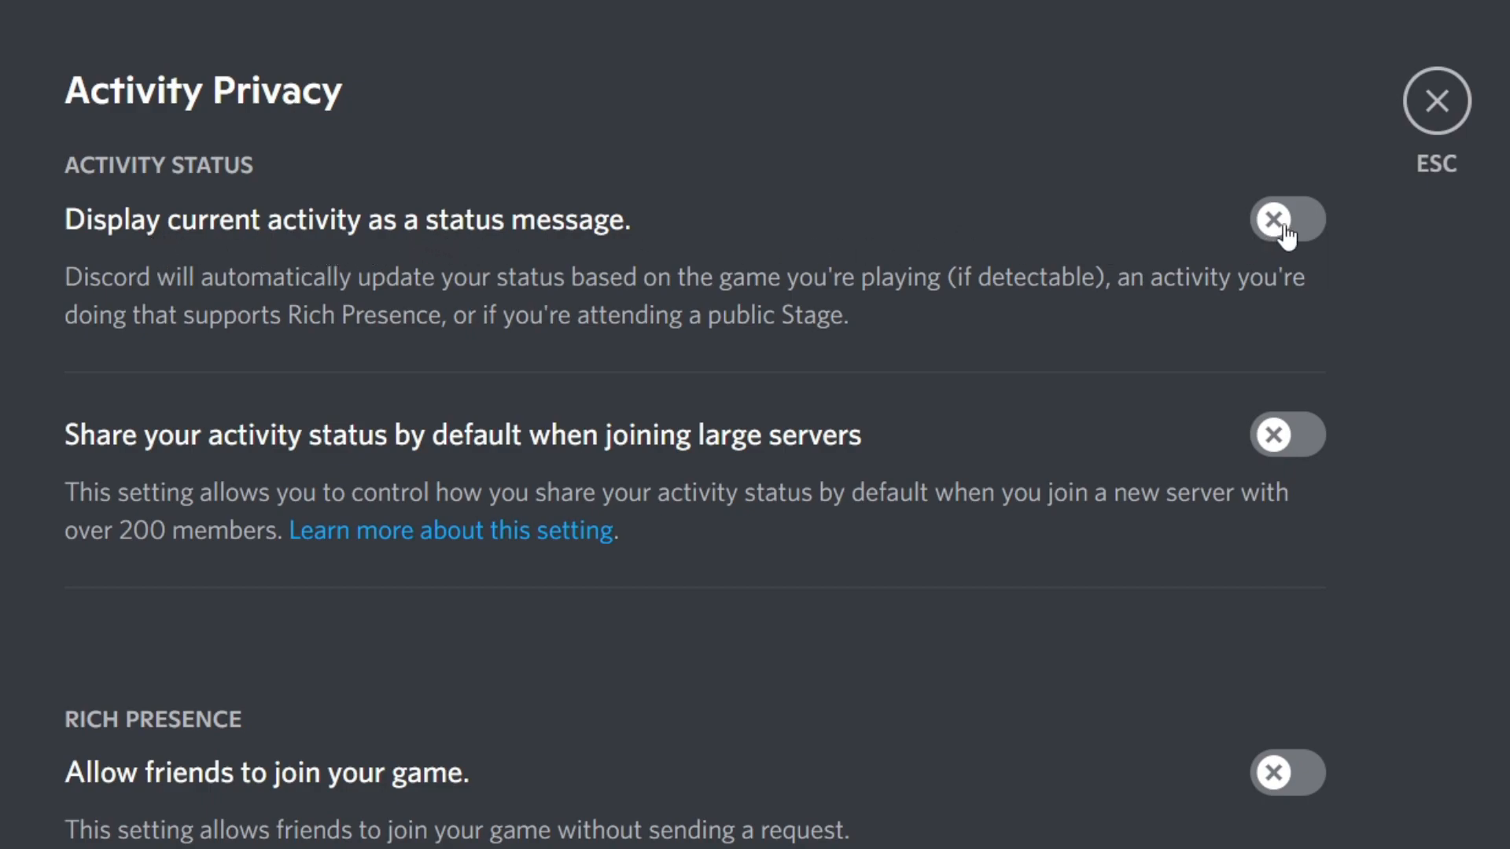
pyautogui.click(1286, 218)
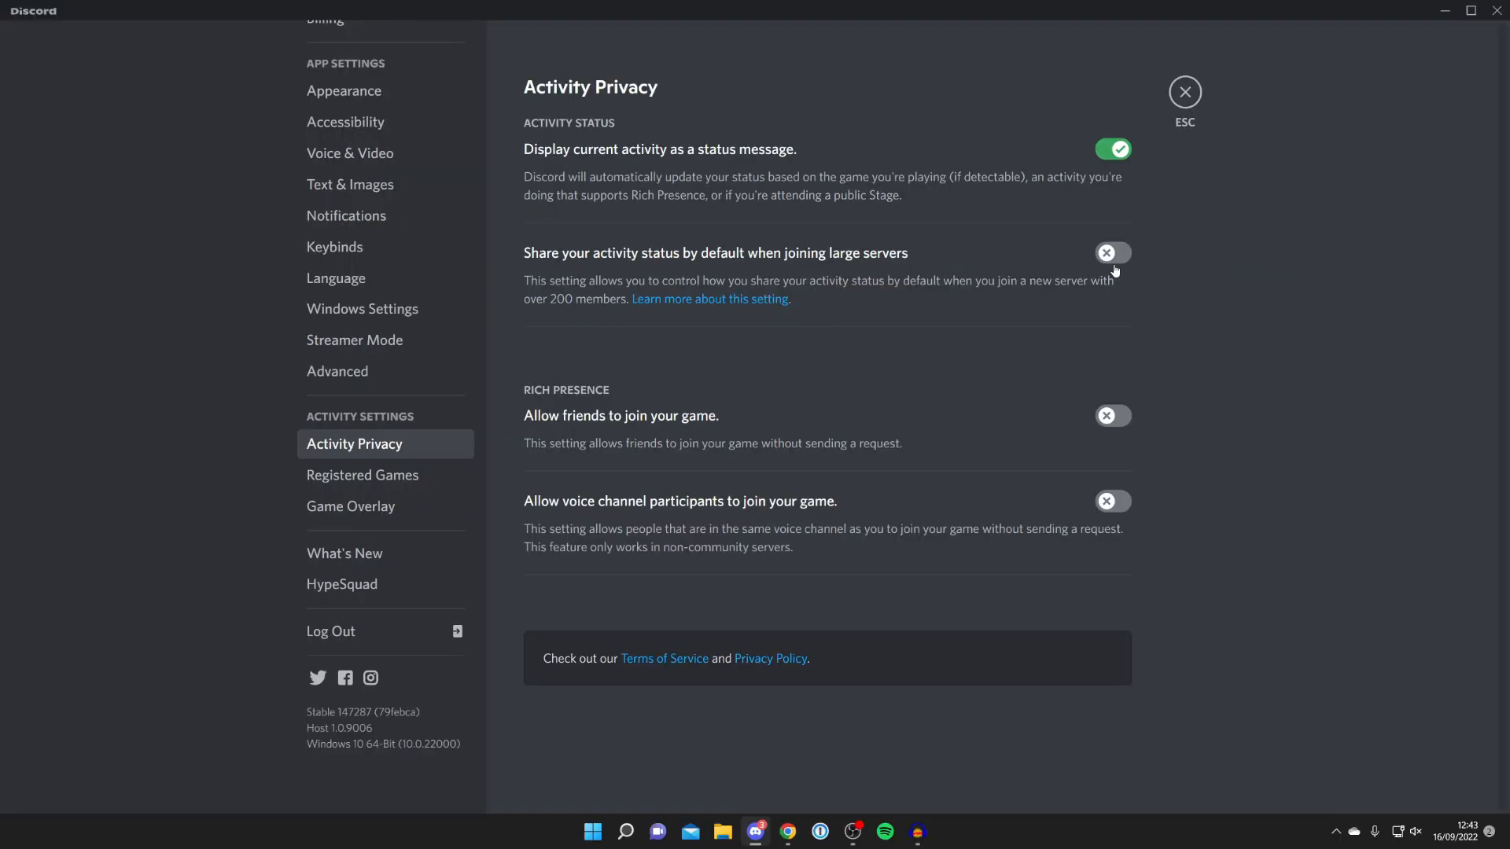
# - Open PLS DONATE on roblox.com and launch the game
pyautogui.click(1111, 252)
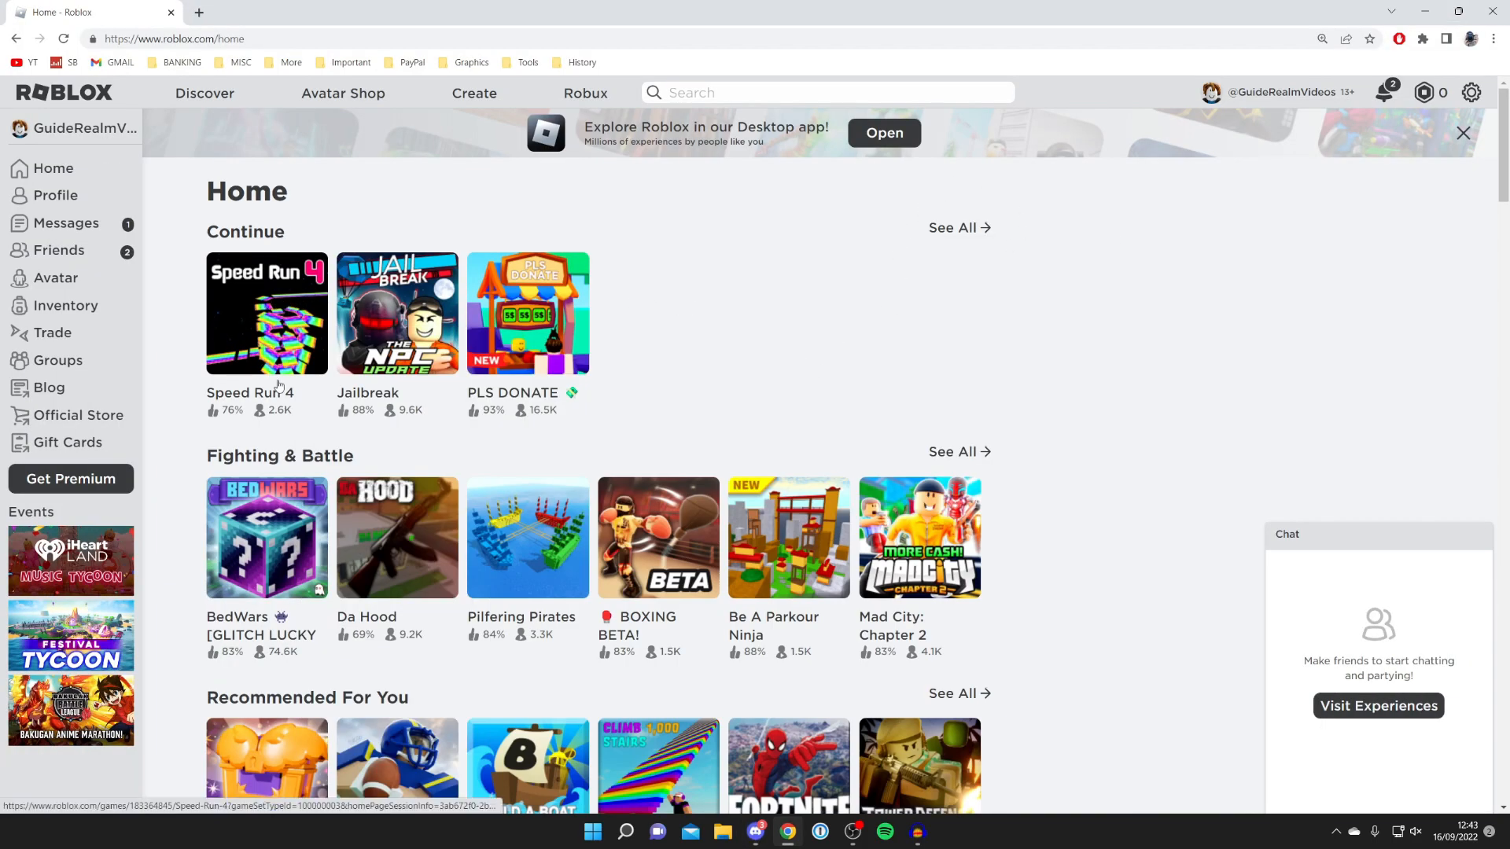
pyautogui.click(527, 313)
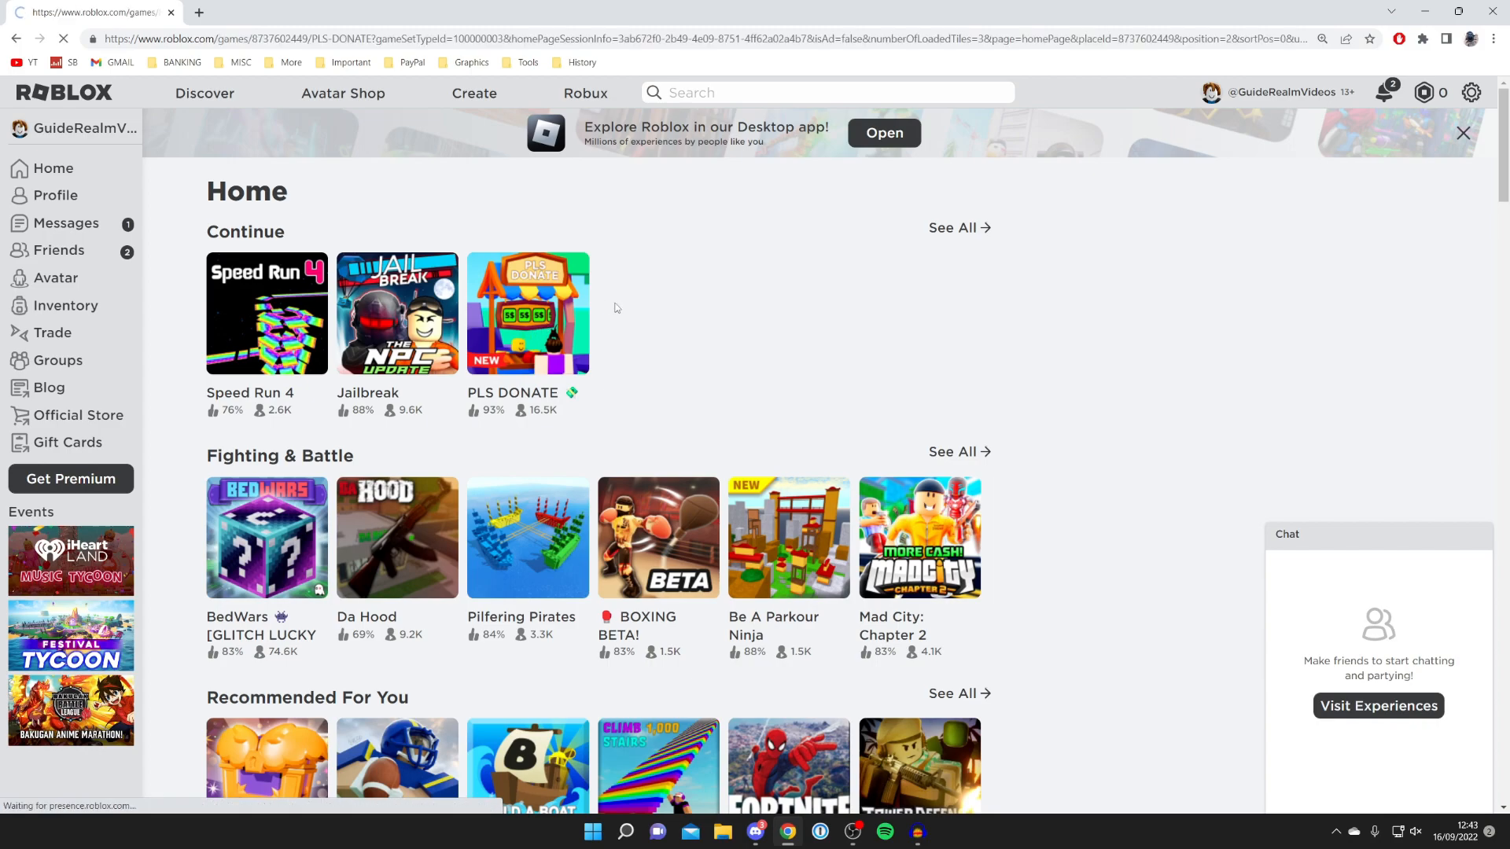
pyautogui.click(527, 313)
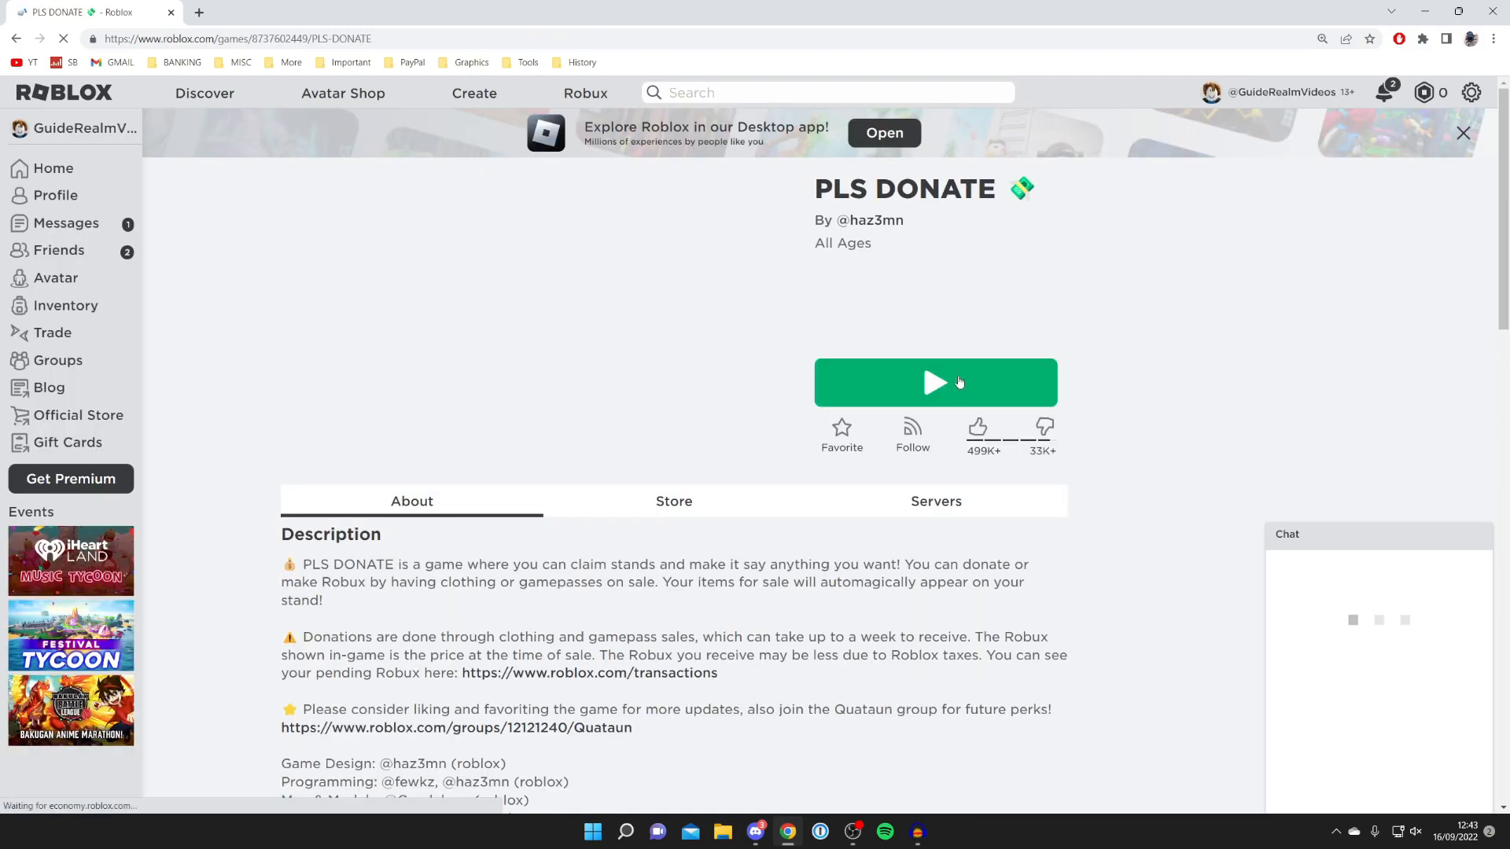
pyautogui.click(934, 382)
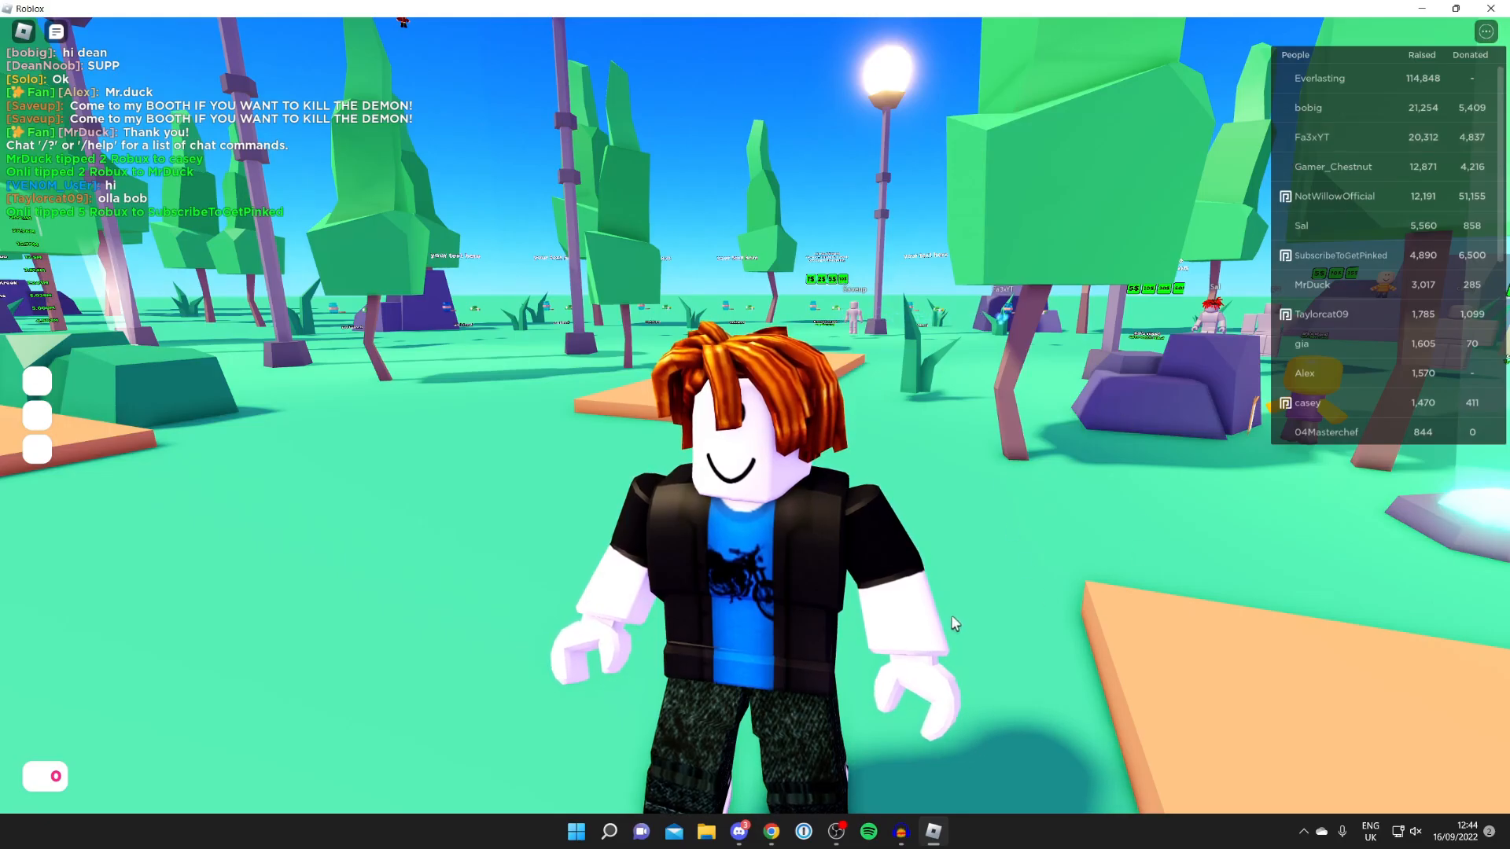
# - Back in Discord, show Online friends and verify the profile reads Playing ROBLOX
pyautogui.click(739, 831)
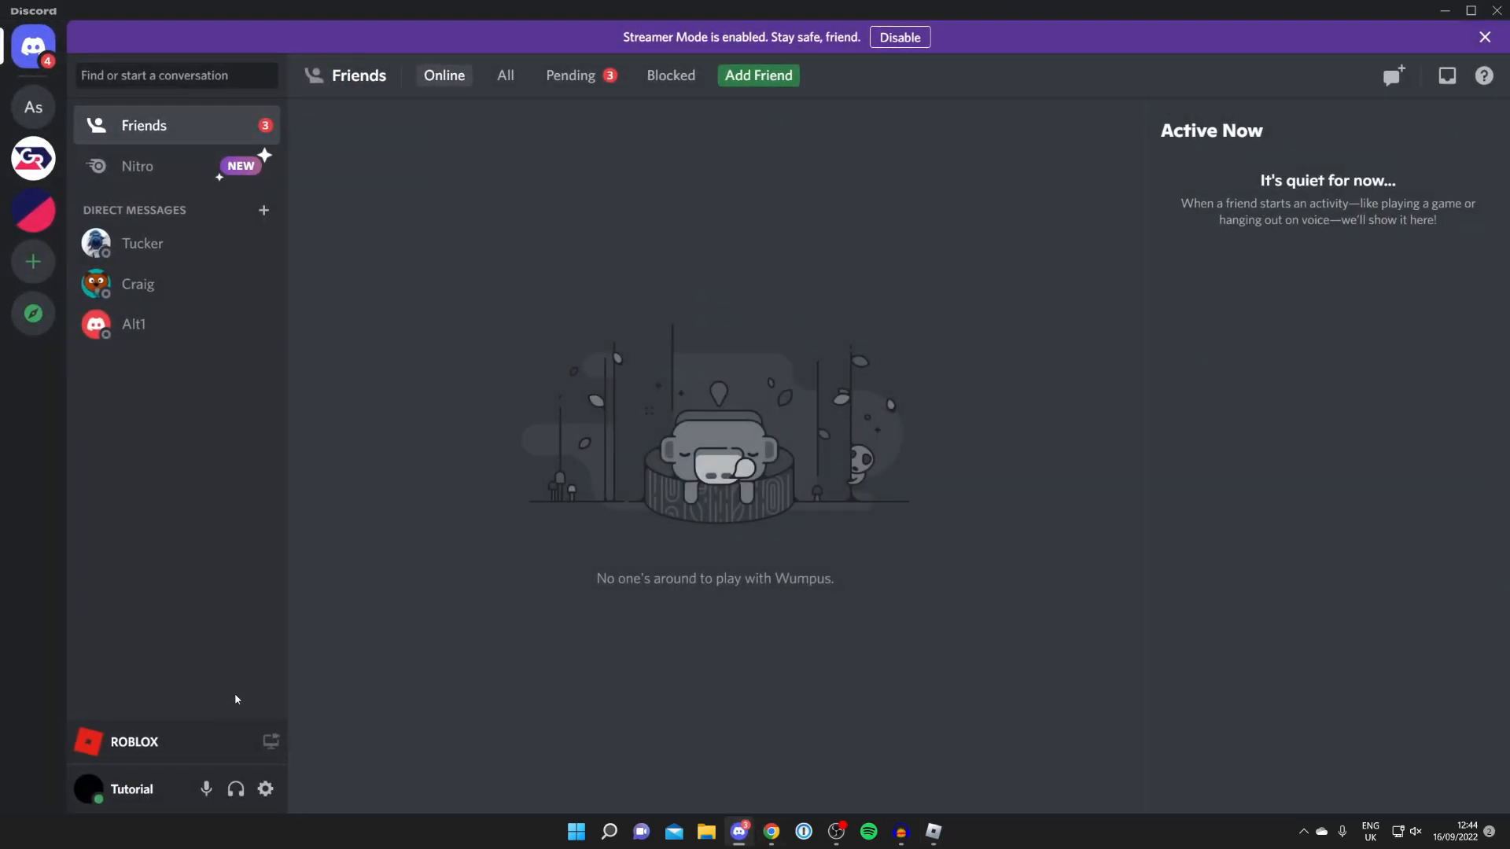
pyautogui.moveTo(265, 789)
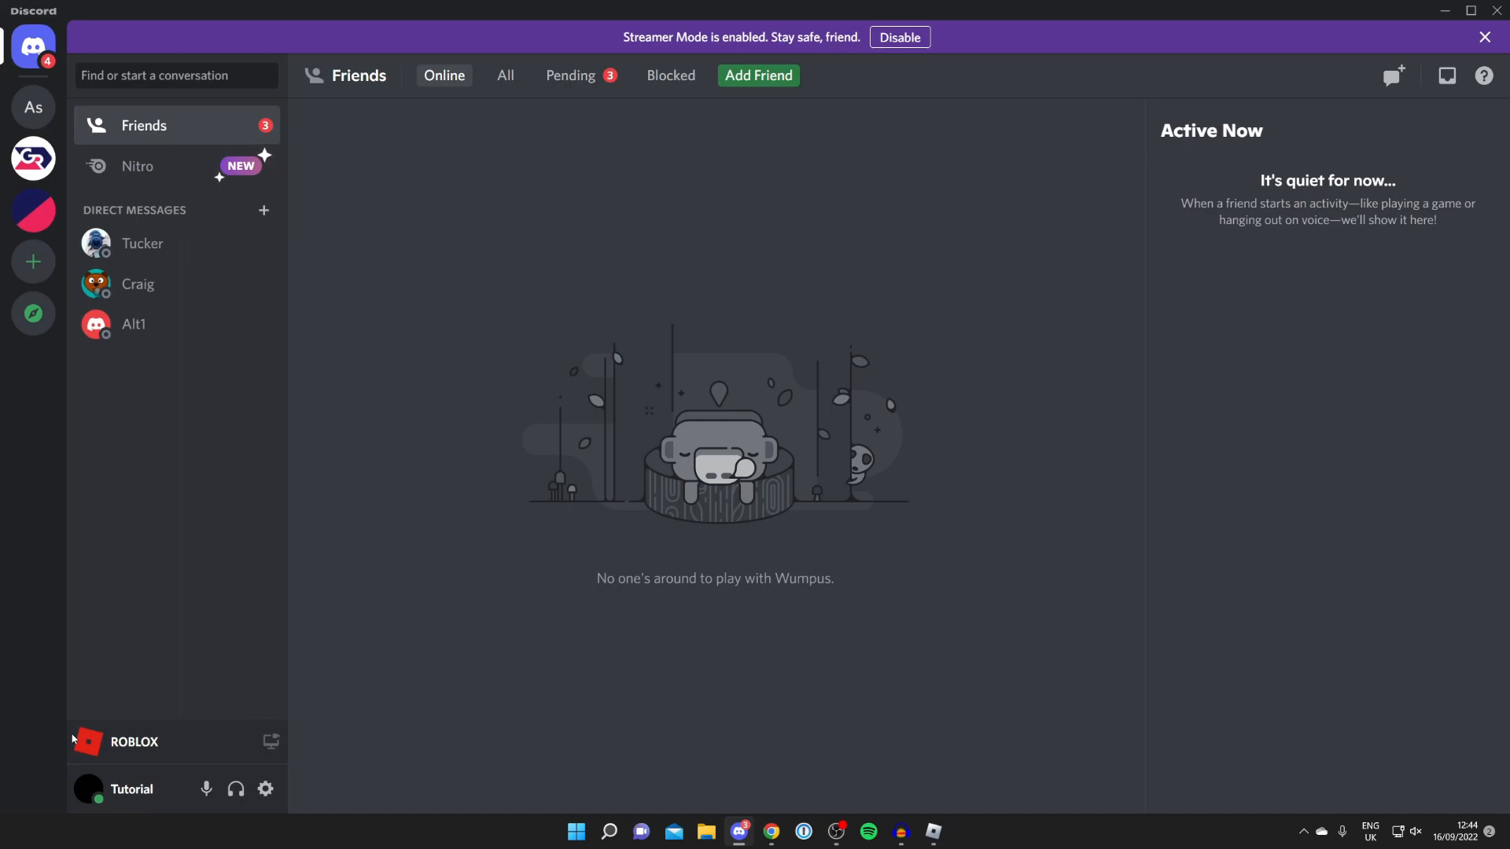
pyautogui.click(443, 75)
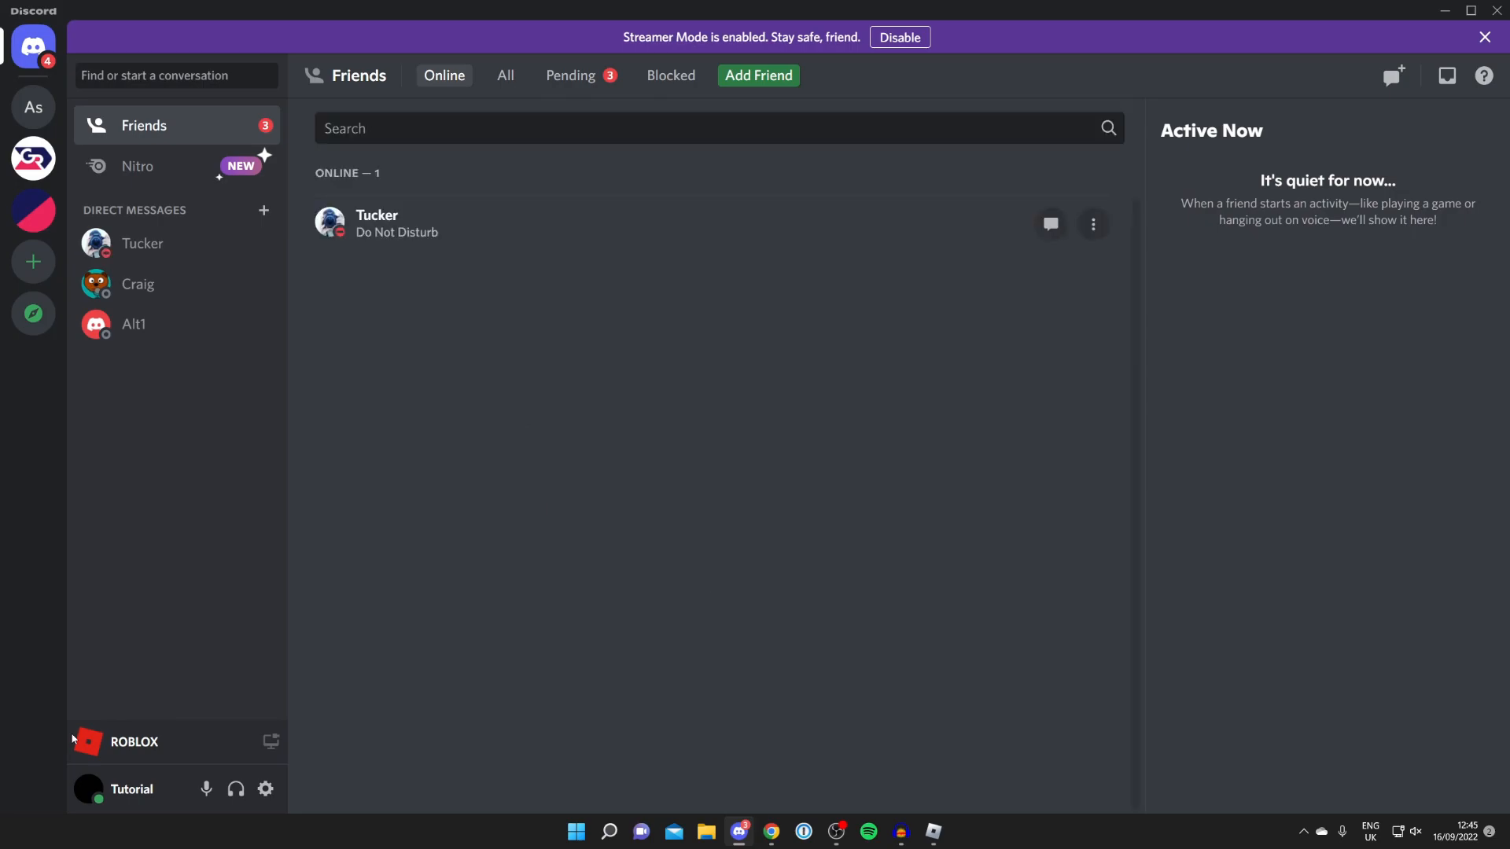
pyautogui.click(132, 790)
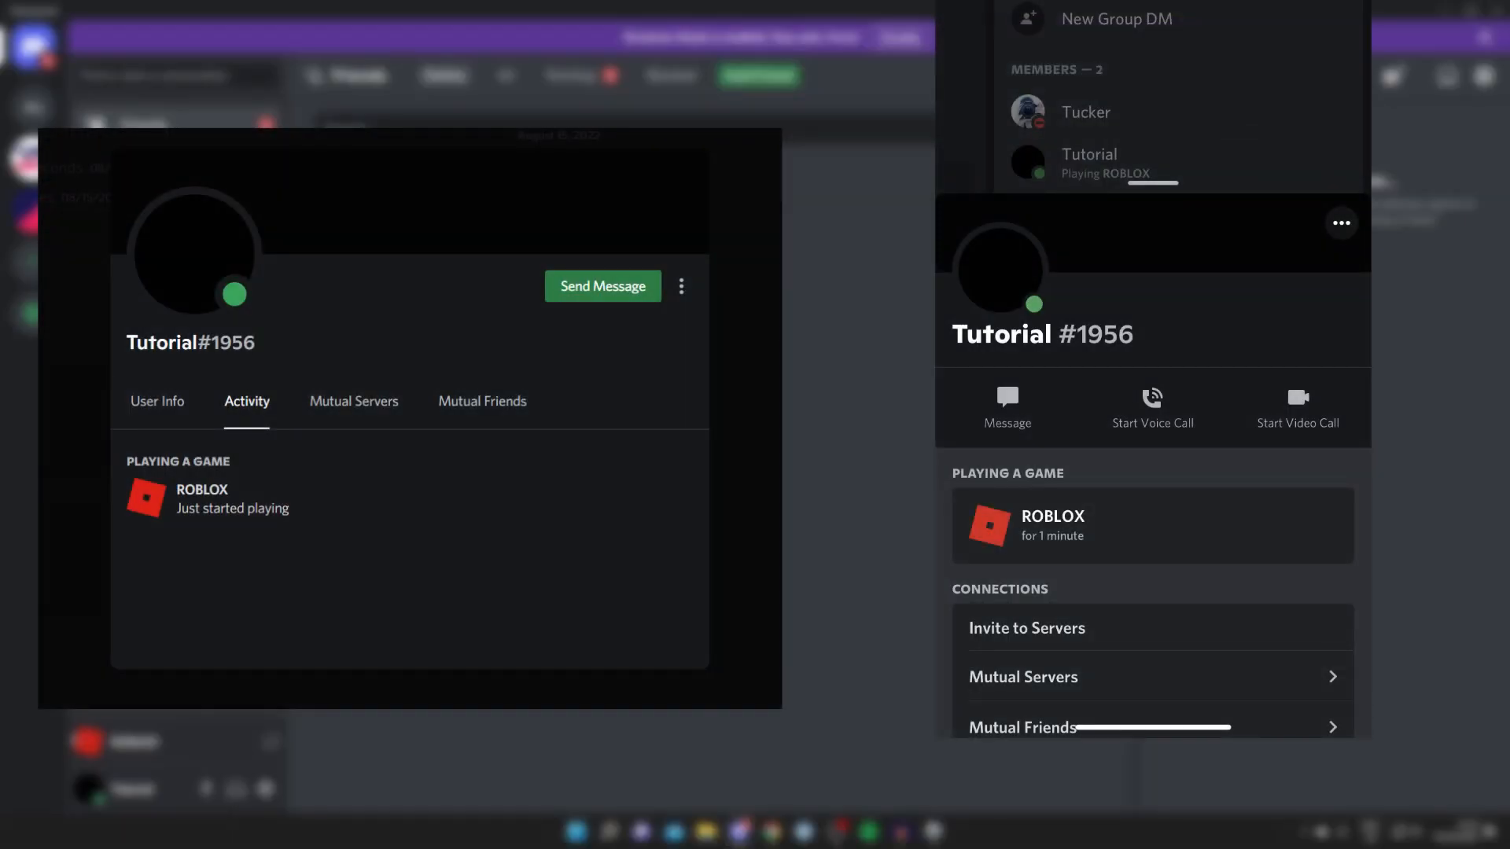